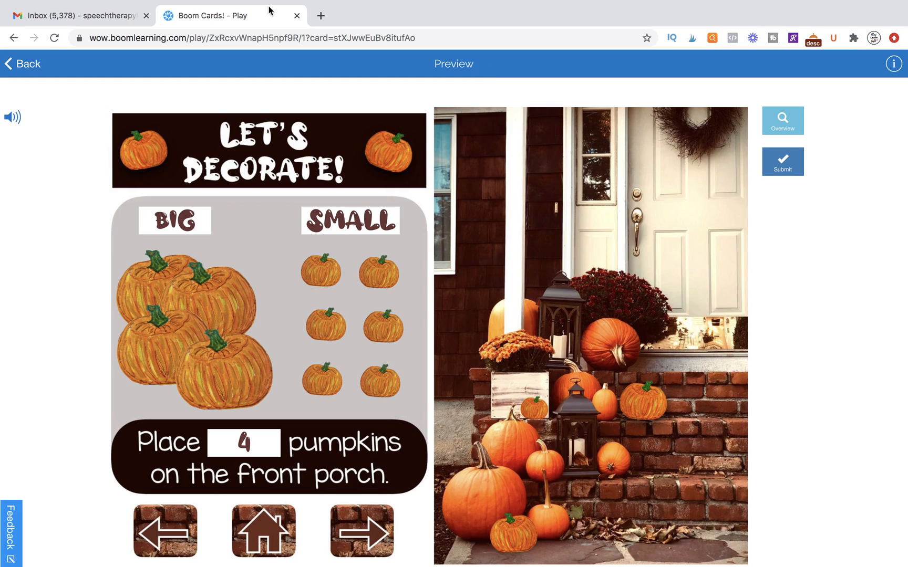
mouse_move(215, 400)
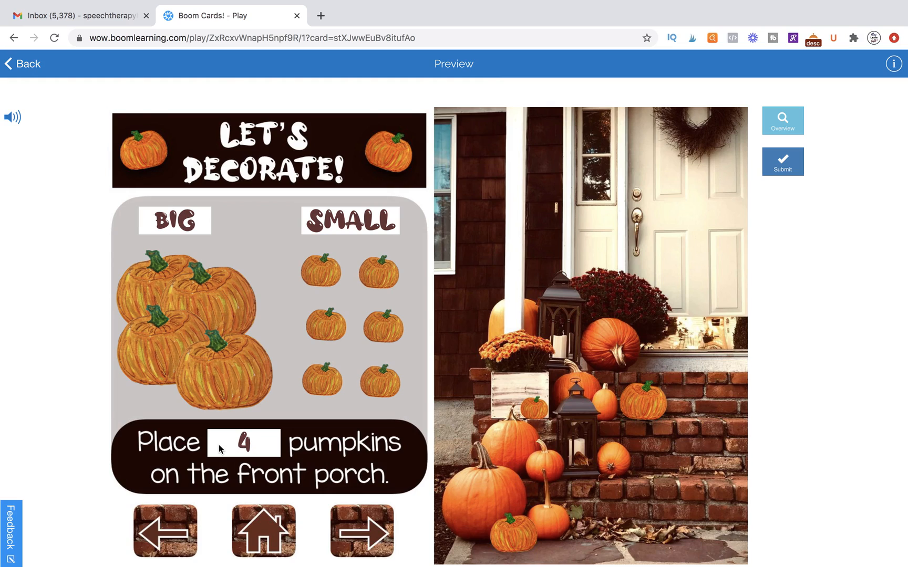
mouse_move(682, 326)
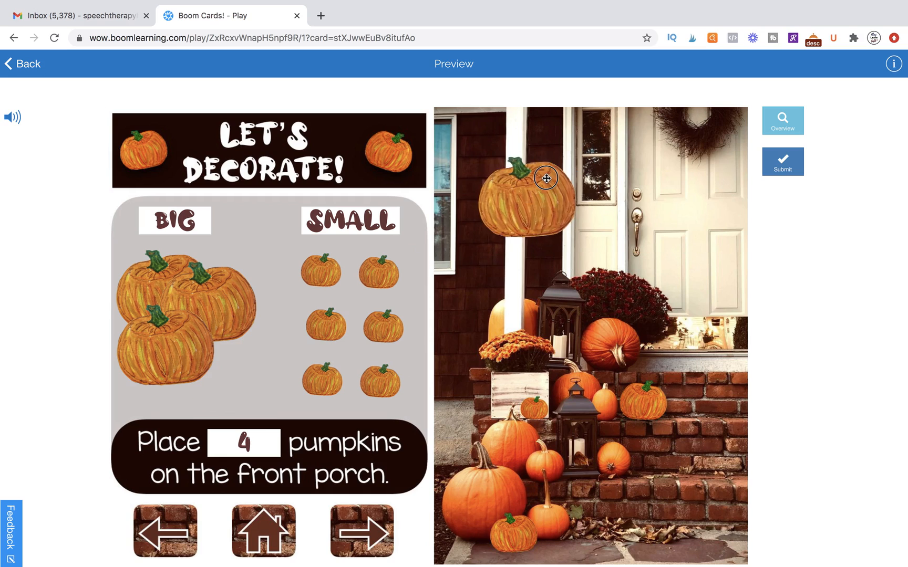
Place one big pumpkin at the porch front and two small pumpkins on the porch steps.
left_click_drag(538, 178, 633, 473)
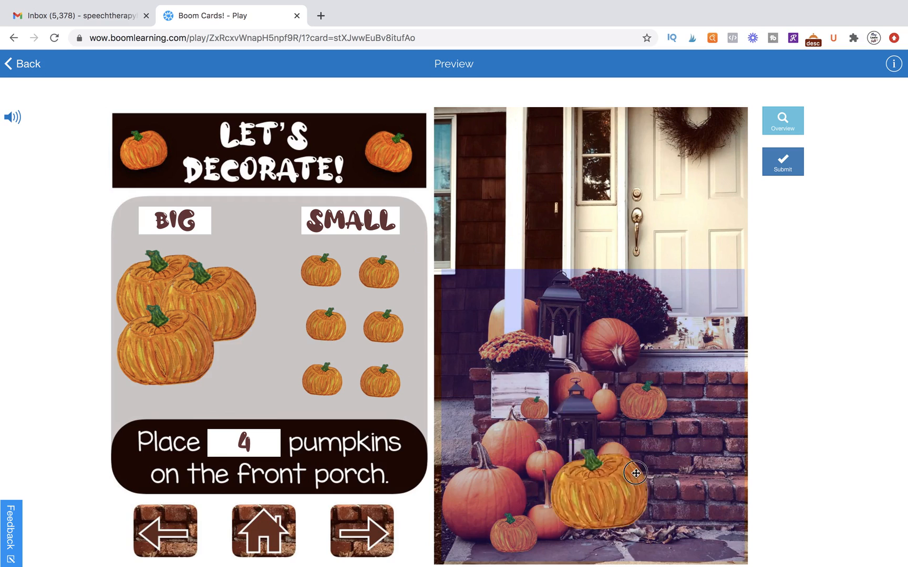
left_click_drag(633, 473, 623, 482)
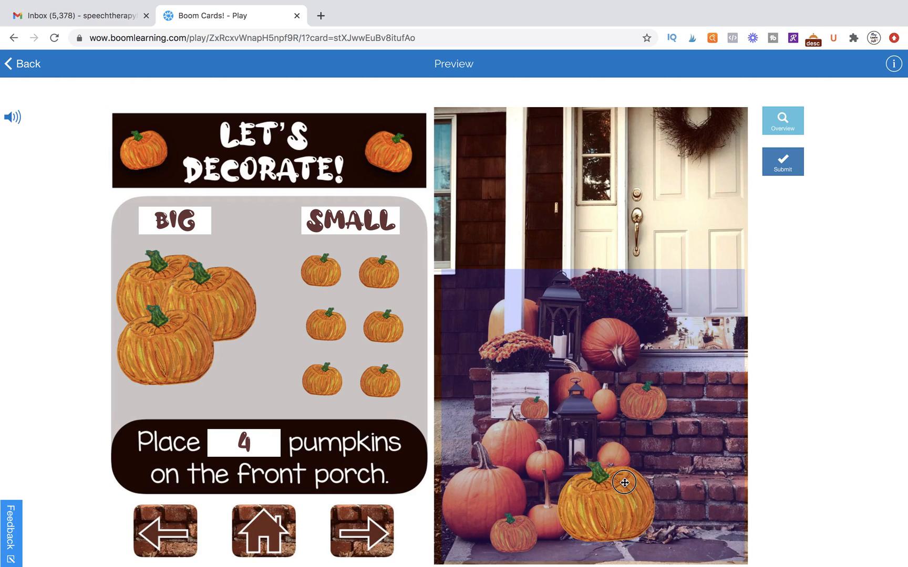
left_click_drag(623, 482, 626, 421)
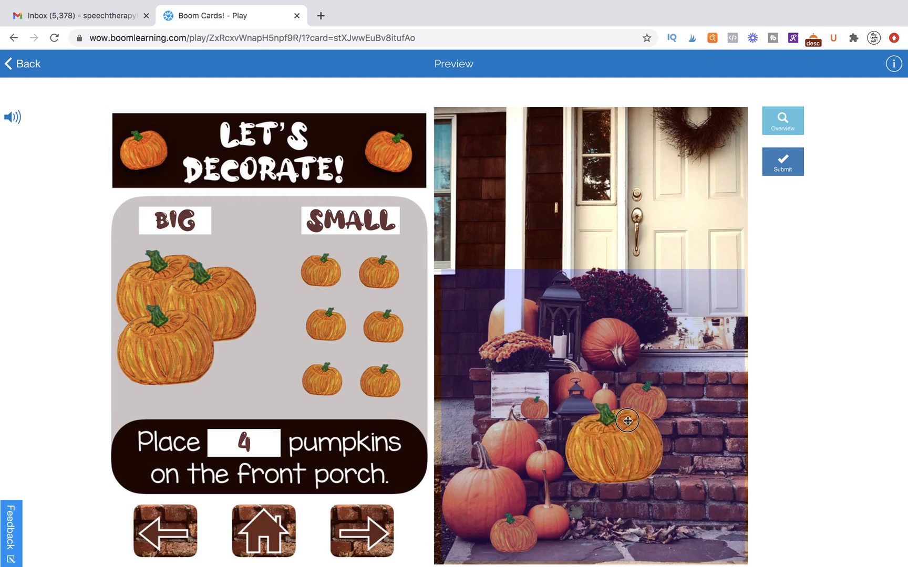
left_click_drag(629, 421, 230, 314)
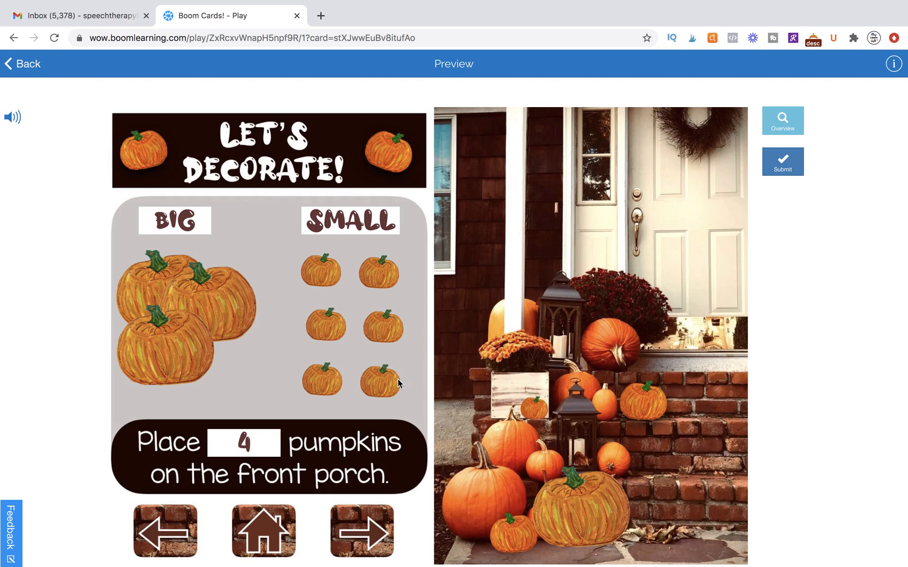
left_click_drag(377, 379, 627, 413)
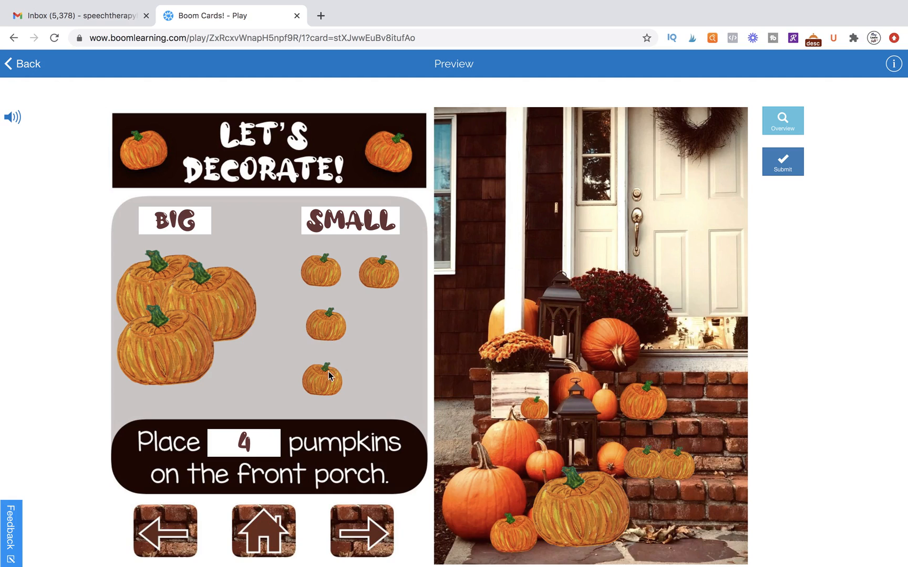
left_click_drag(322, 380, 701, 463)
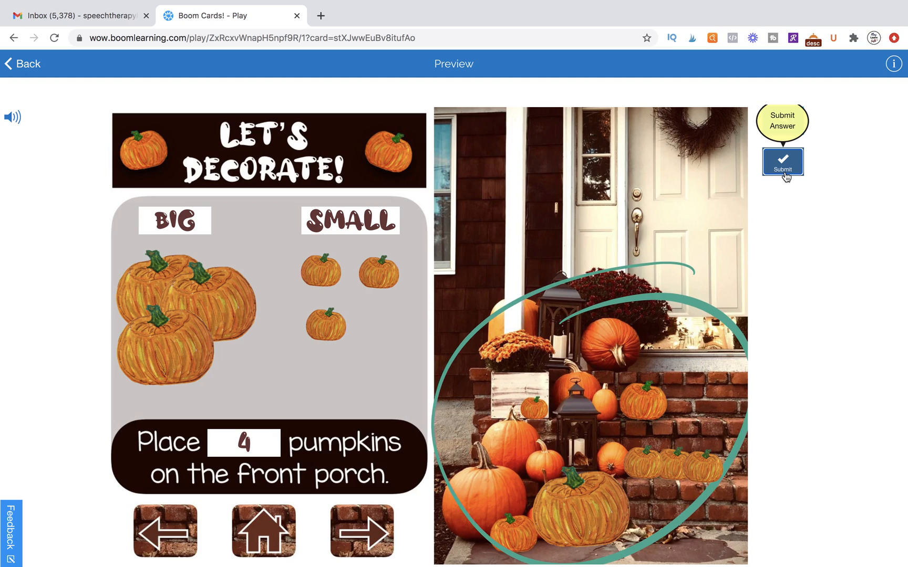
mouse_move(273, 460)
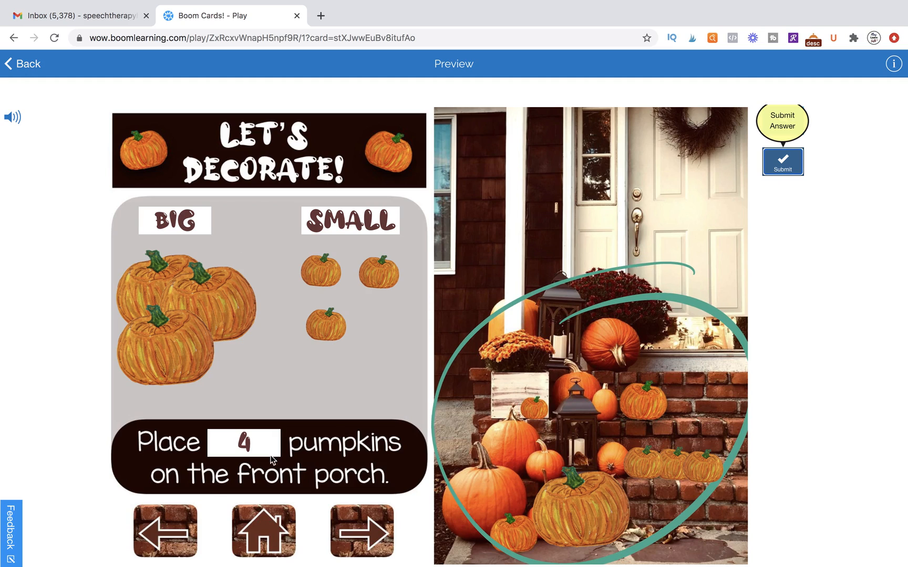
mouse_move(234, 535)
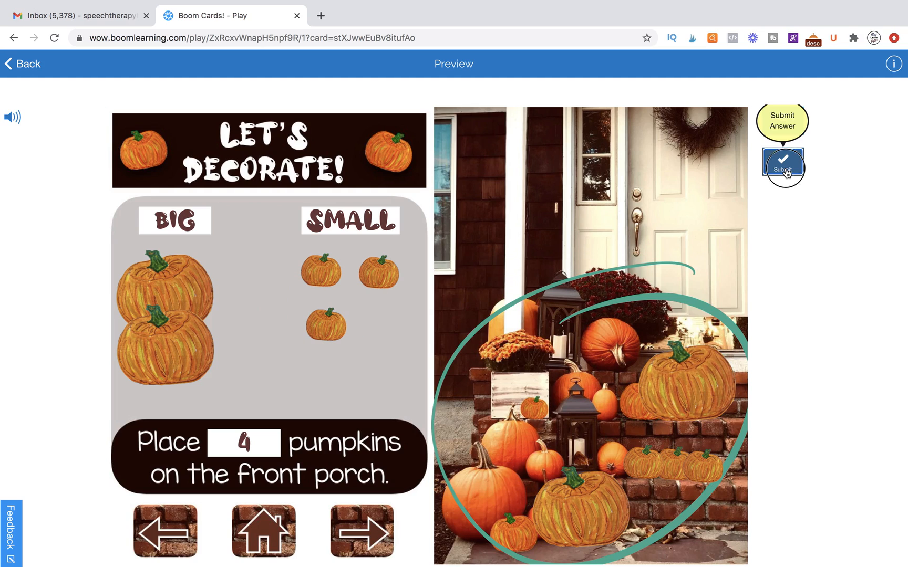
Submit the placed pumpkins as the answer and start quitting the preview.
left_click(781, 162)
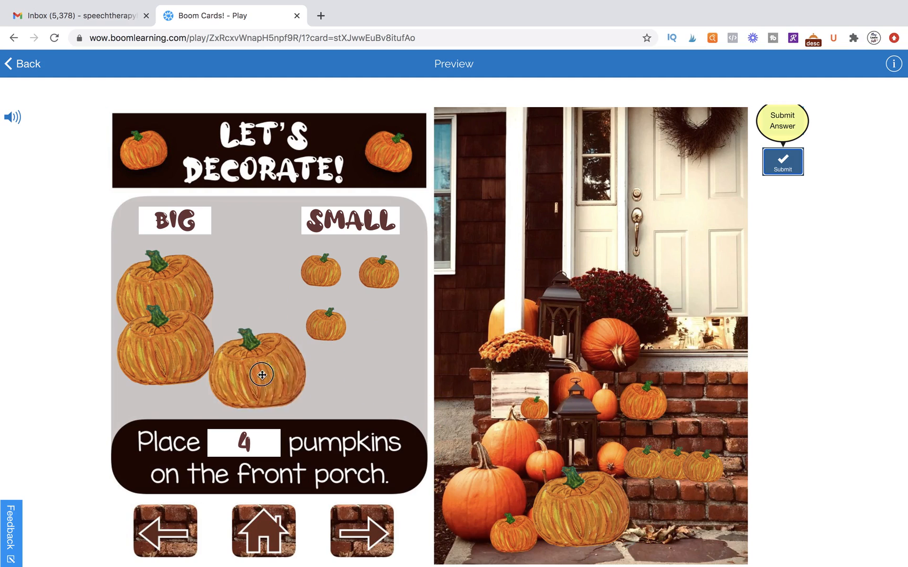
left_click(27, 64)
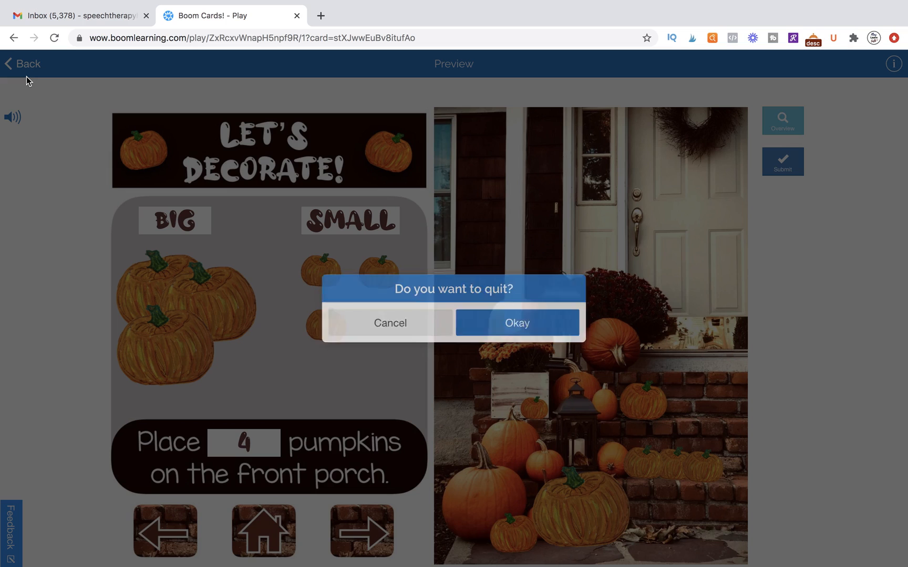
Confirm quitting the preview, close My Images and select card 2 in the Cards list.
left_click(514, 322)
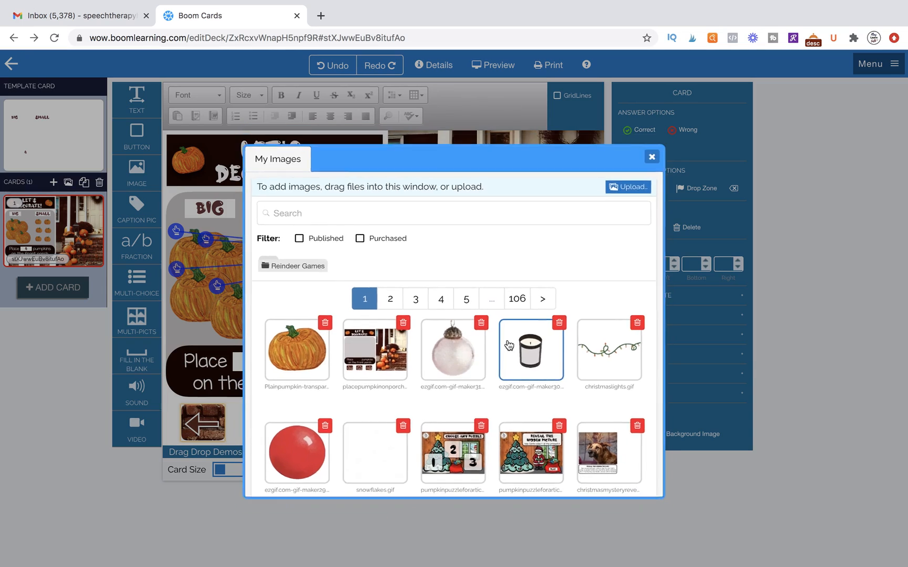
left_click(650, 157)
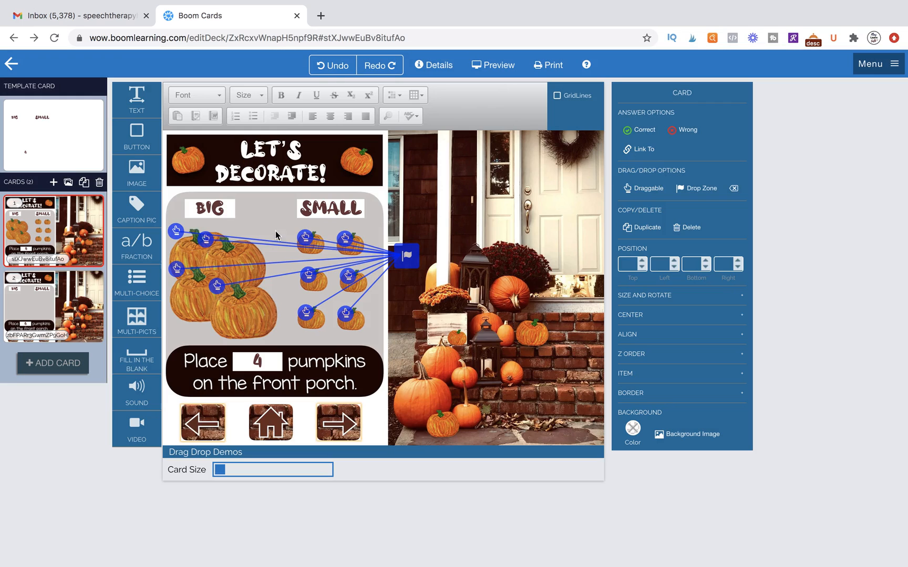
left_click(52, 307)
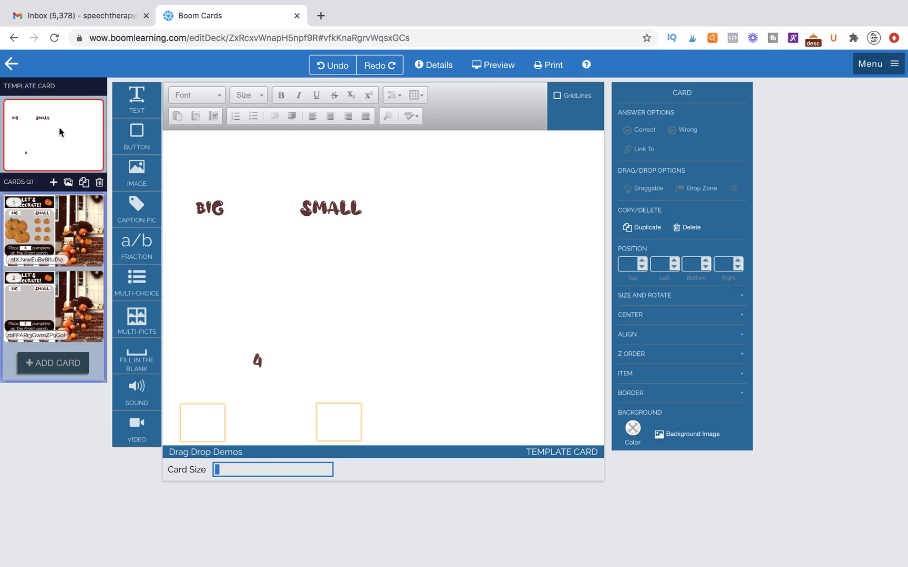
mouse_move(67, 183)
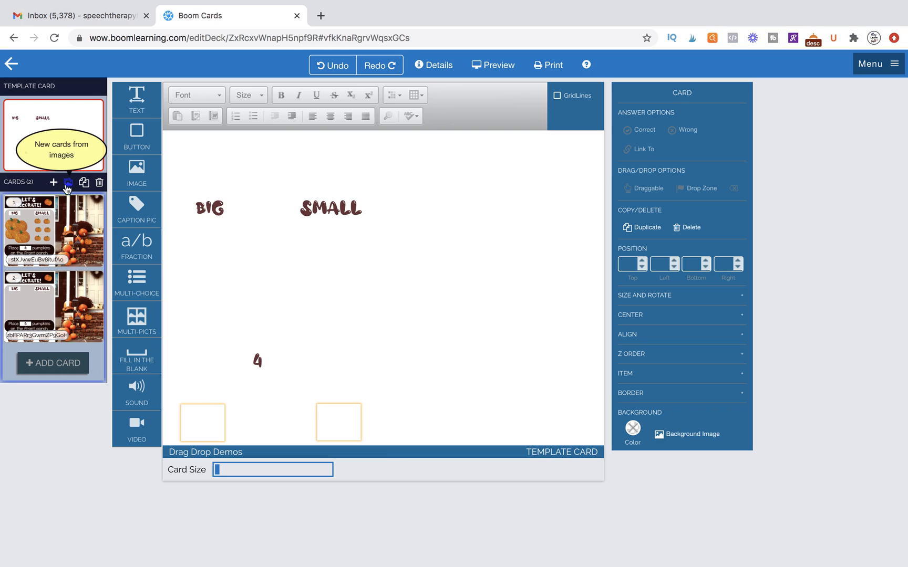
left_click(54, 304)
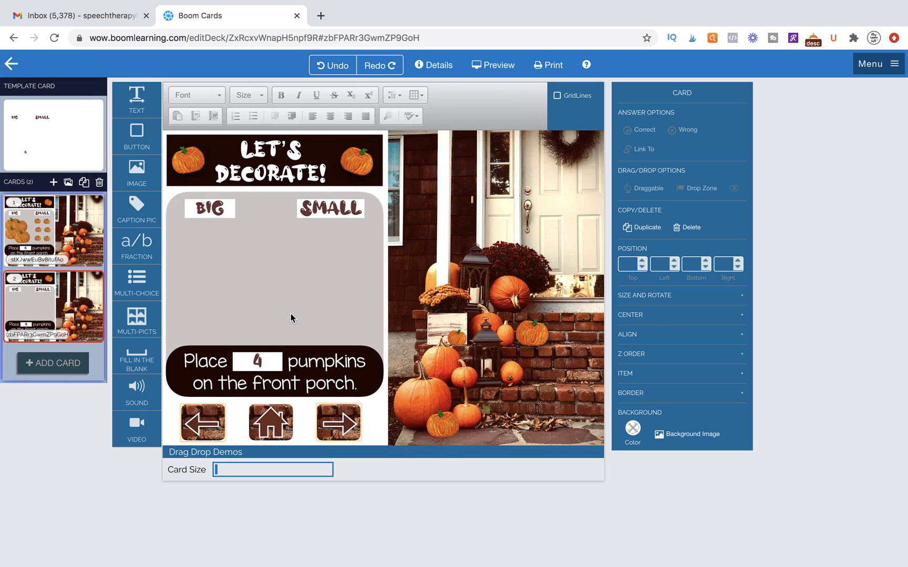
Insert the plain pumpkin image, shrink it and move it into the big-pumpkin area.
left_click(338, 421)
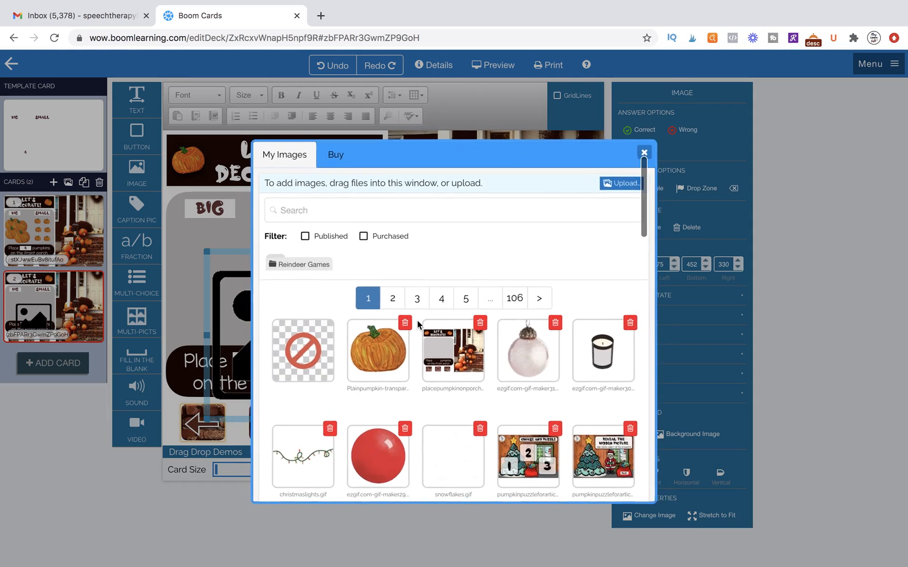
left_click(642, 153)
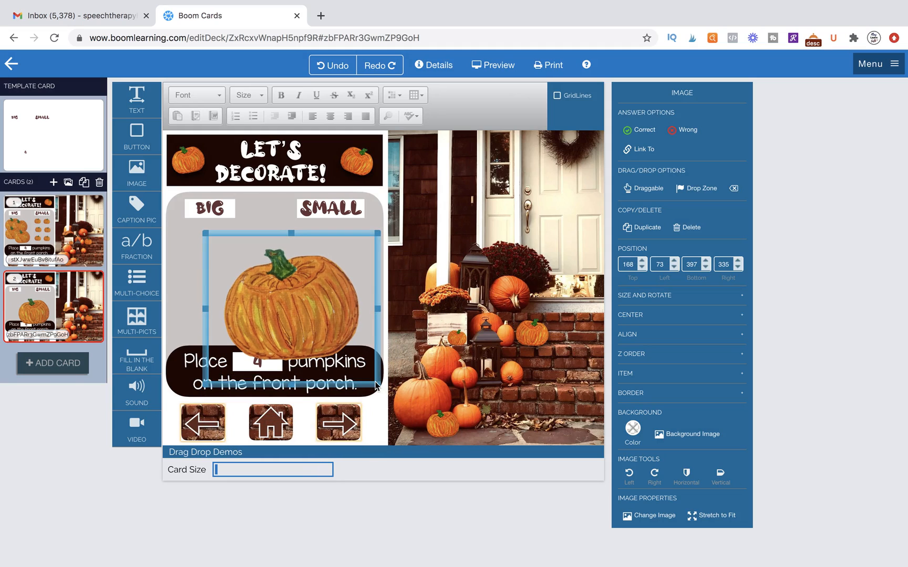
left_click_drag(376, 376, 284, 321)
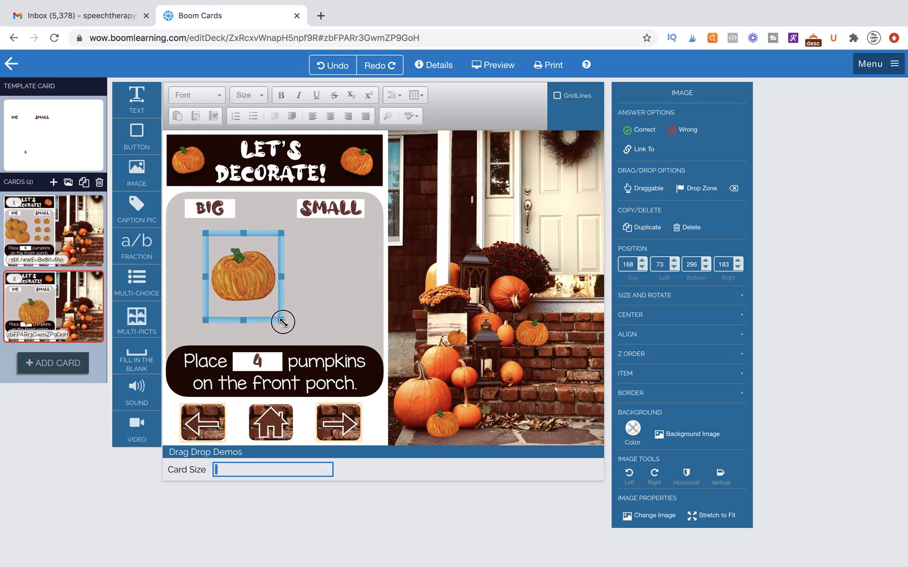
left_click_drag(283, 321, 262, 237)
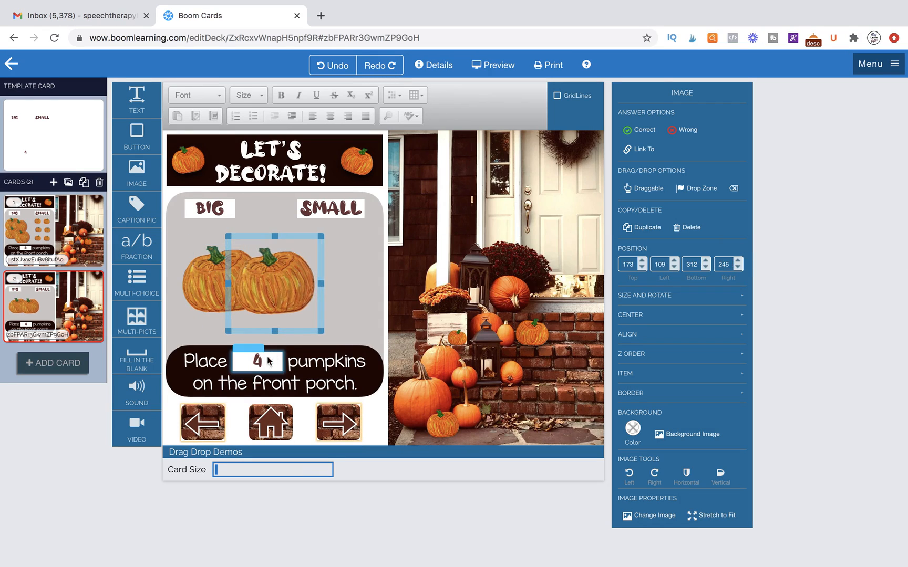
Change the sentence's number to 3 and arrange the big and small pumpkins on the left panel.
left_click(255, 362)
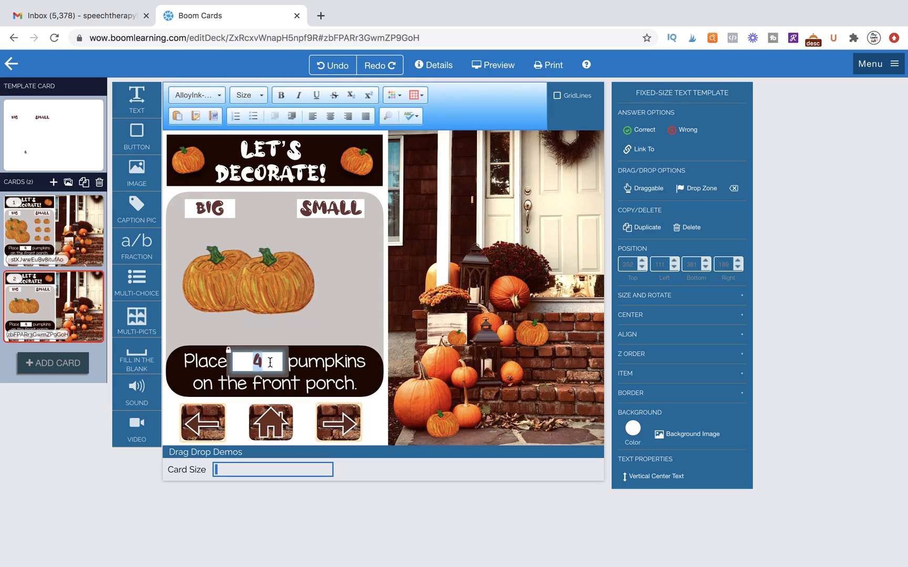
left_click(265, 278)
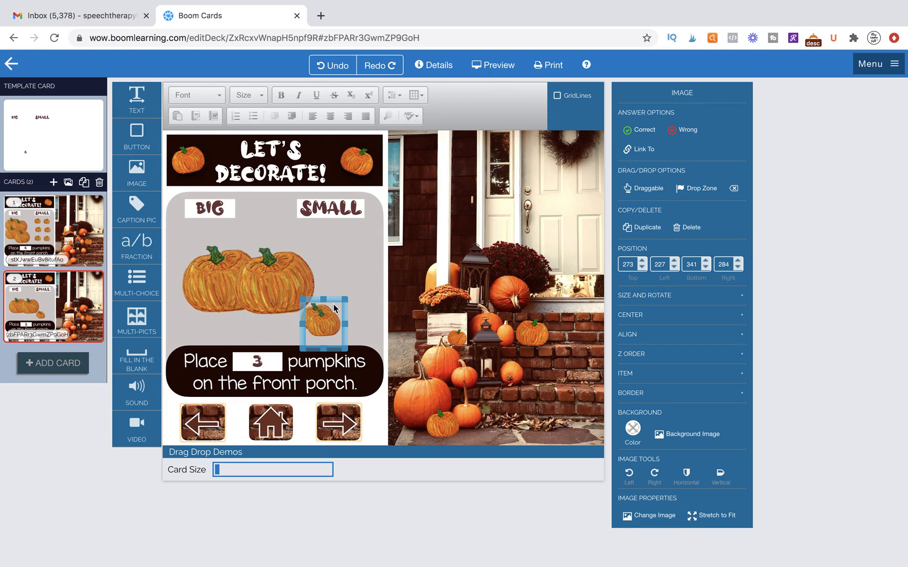
left_click_drag(322, 321, 338, 279)
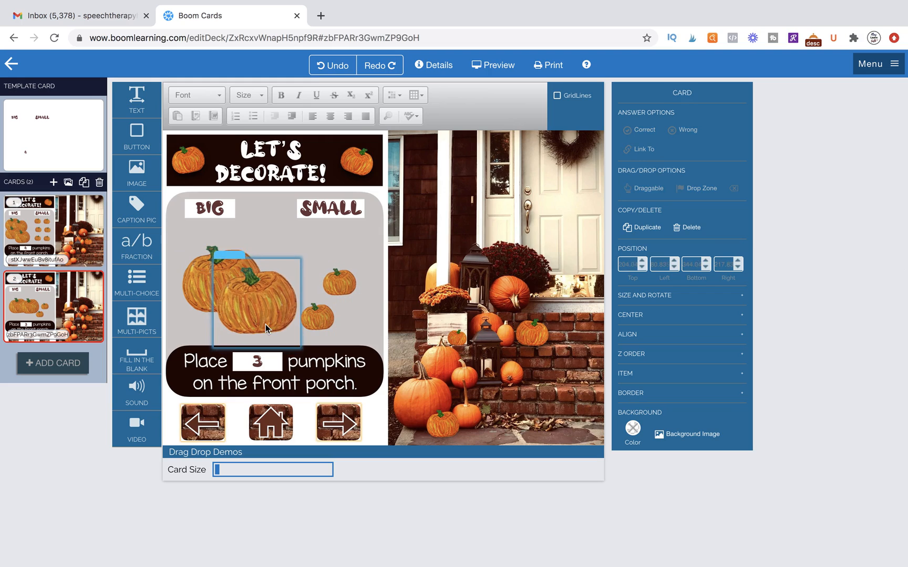
left_click_drag(266, 327, 192, 262)
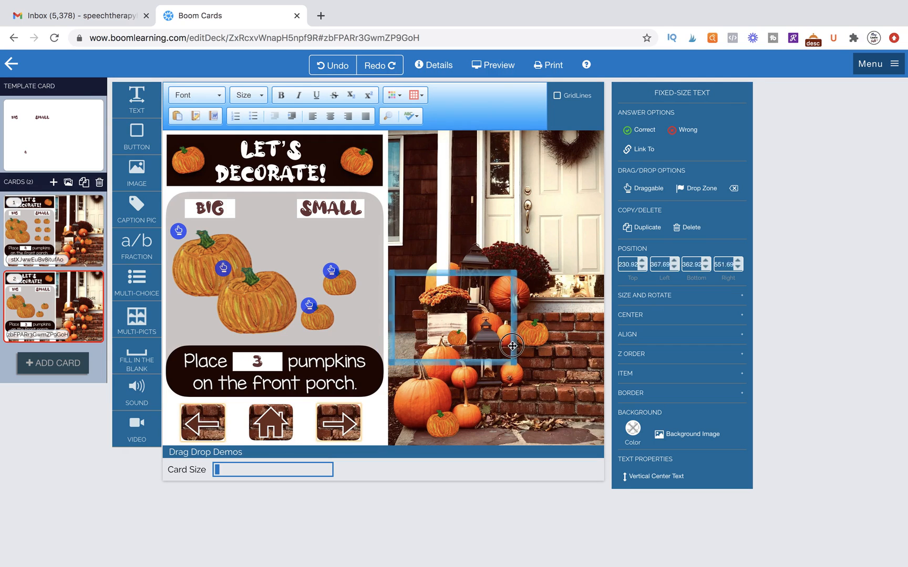
Fit the box over the front porch steps and mark it as a Drop Zone.
left_click_drag(512, 346, 509, 358)
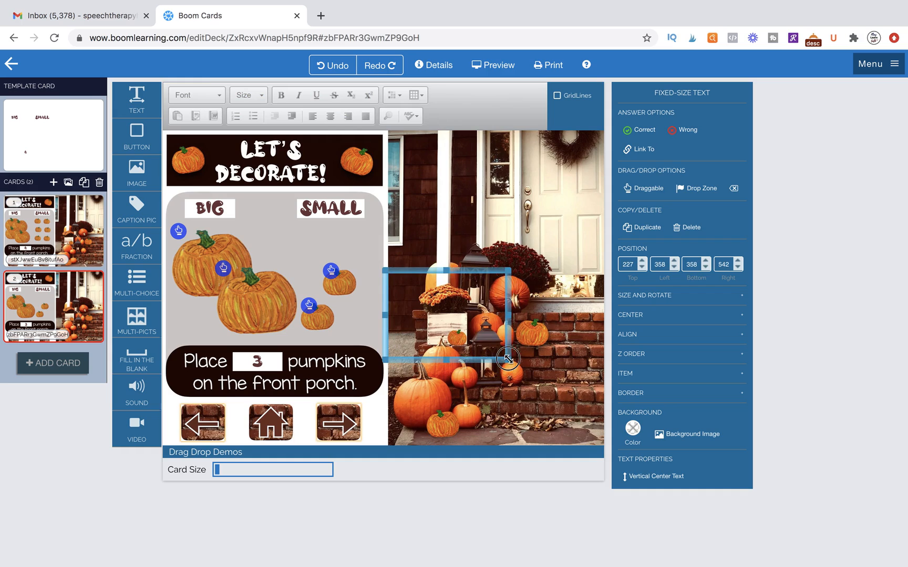
left_click_drag(508, 359, 605, 447)
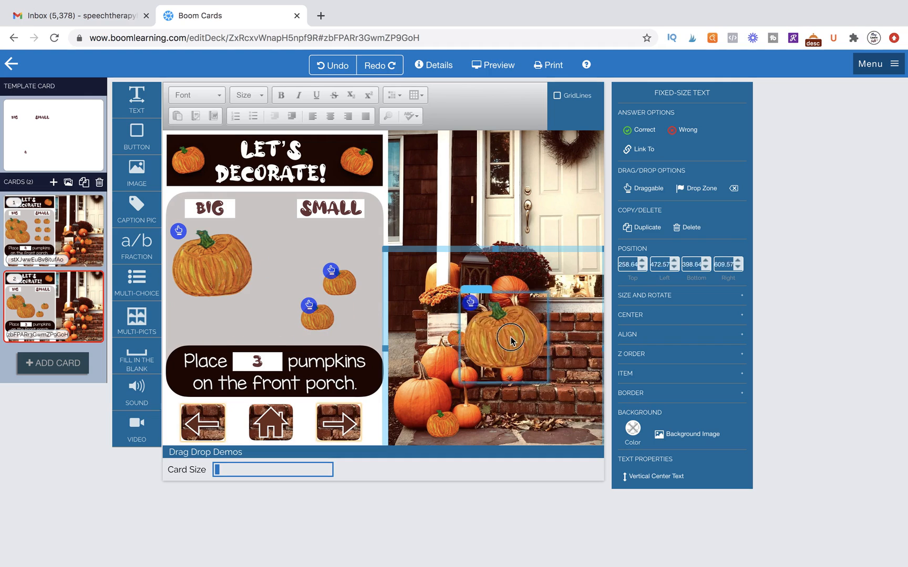
left_click_drag(509, 336, 249, 303)
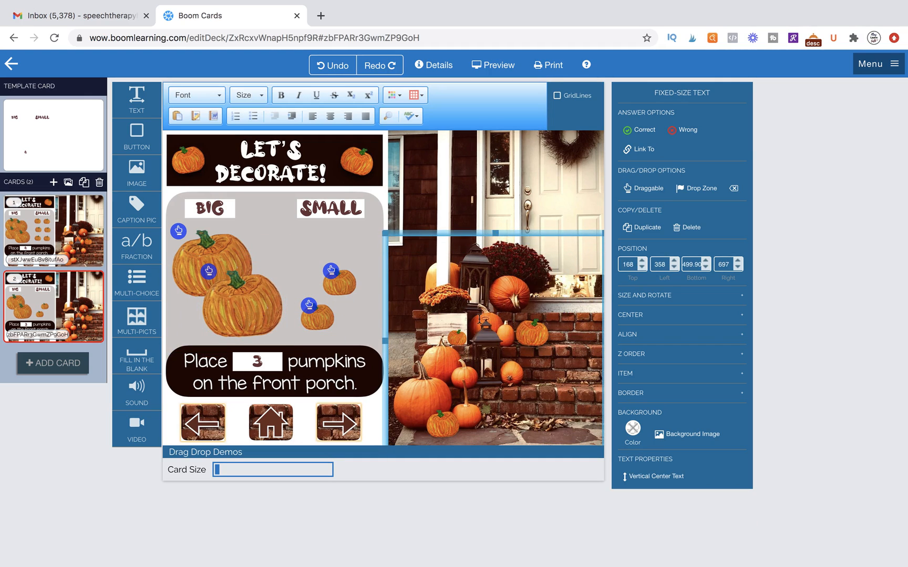
mouse_move(644, 188)
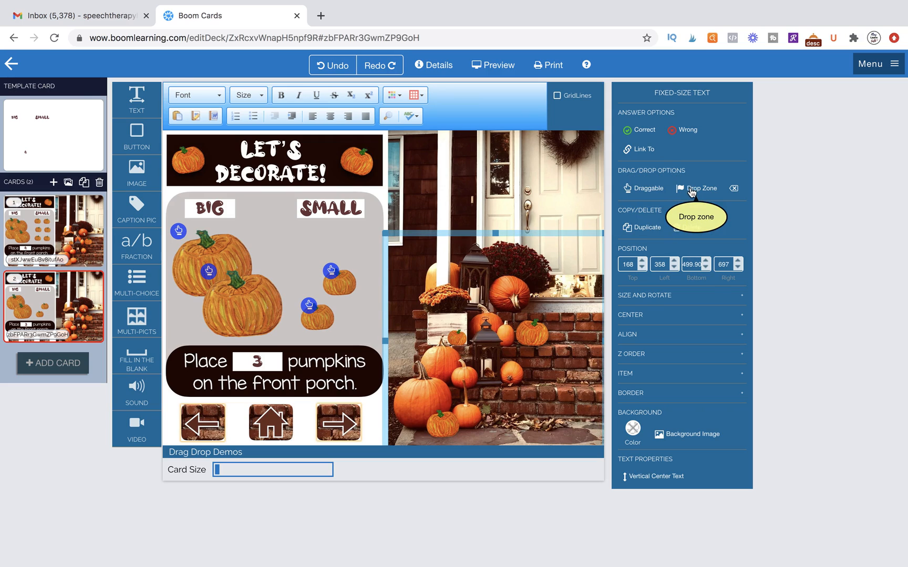
left_click(695, 188)
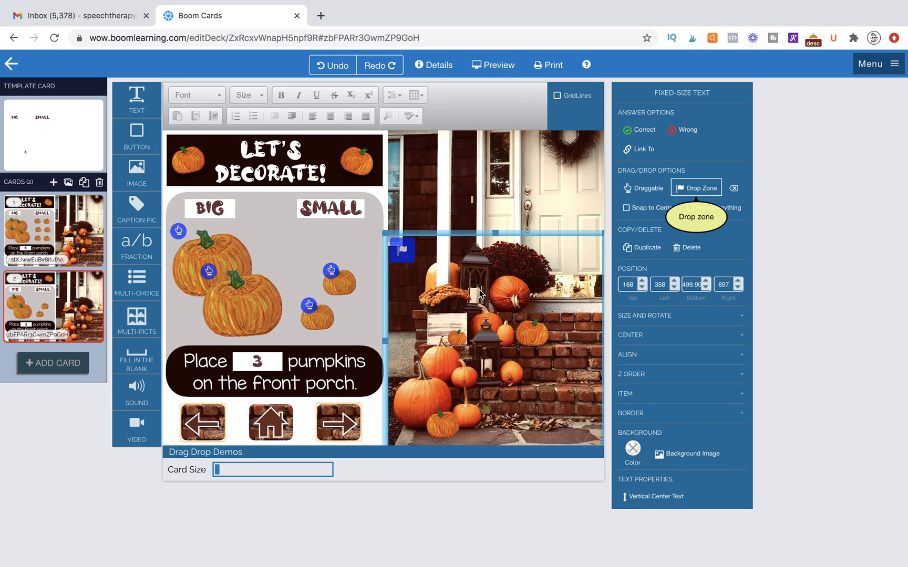
mouse_move(622, 184)
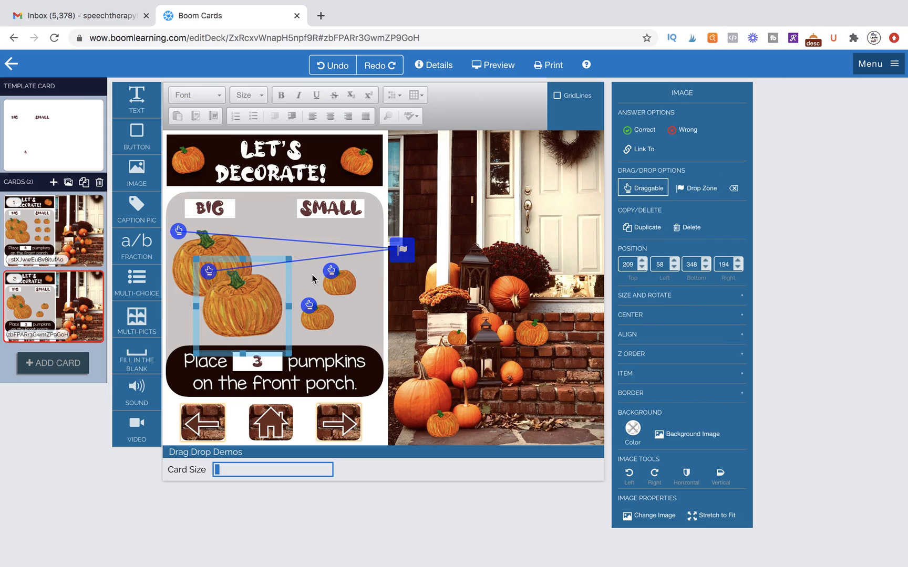
Connect the big and small pumpkins' draggable handles to the porch drop zone flag.
left_click_drag(245, 292, 333, 284)
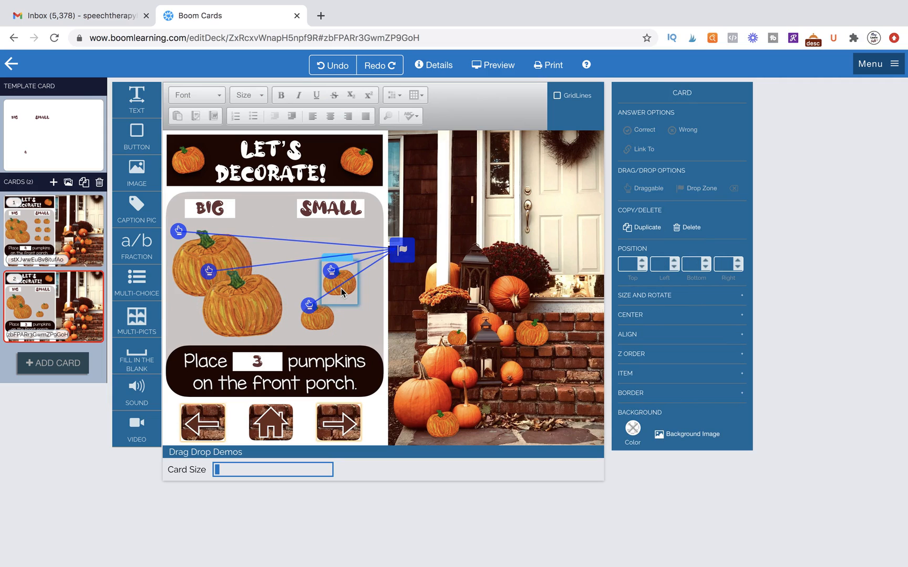
left_click_drag(338, 276, 318, 313)
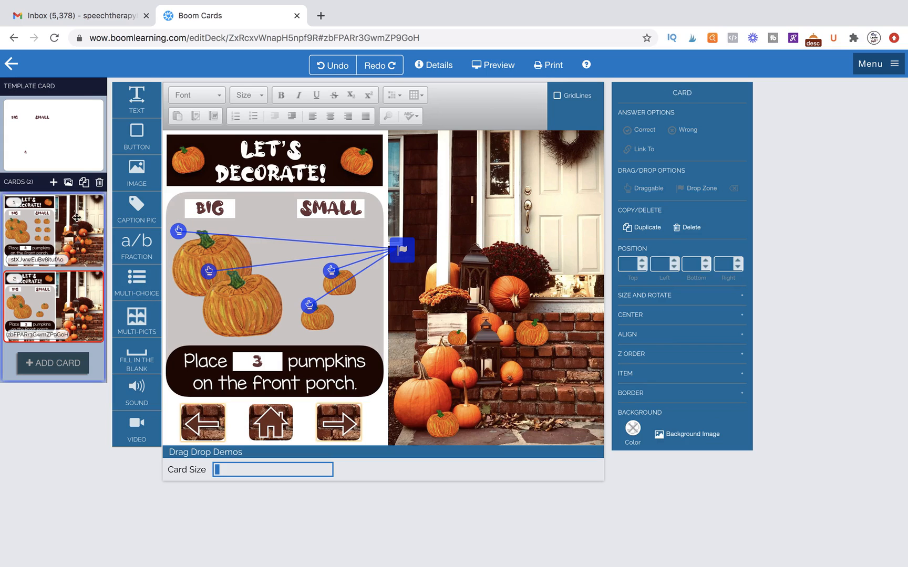
mouse_move(84, 182)
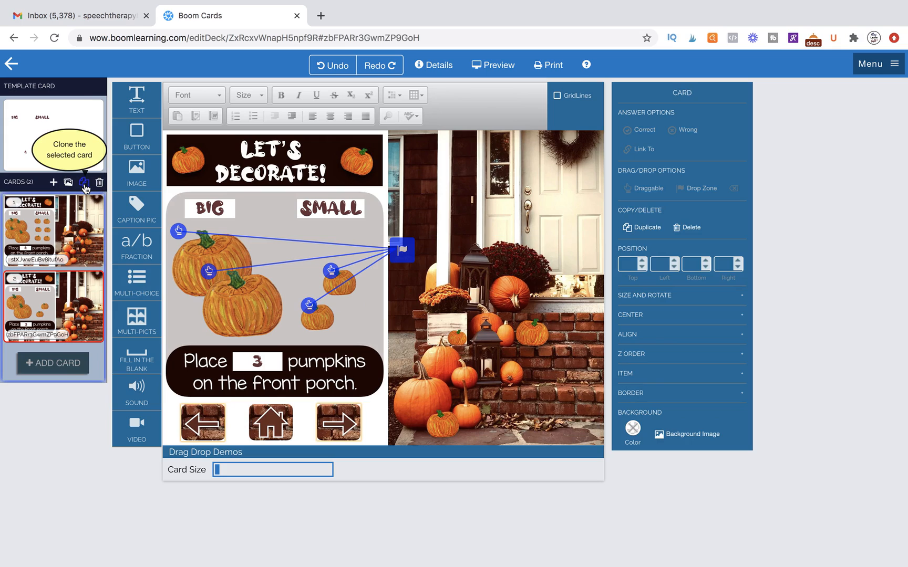
Clone the card, change its number to 2 pumpkins and start the deck preview.
left_click(84, 182)
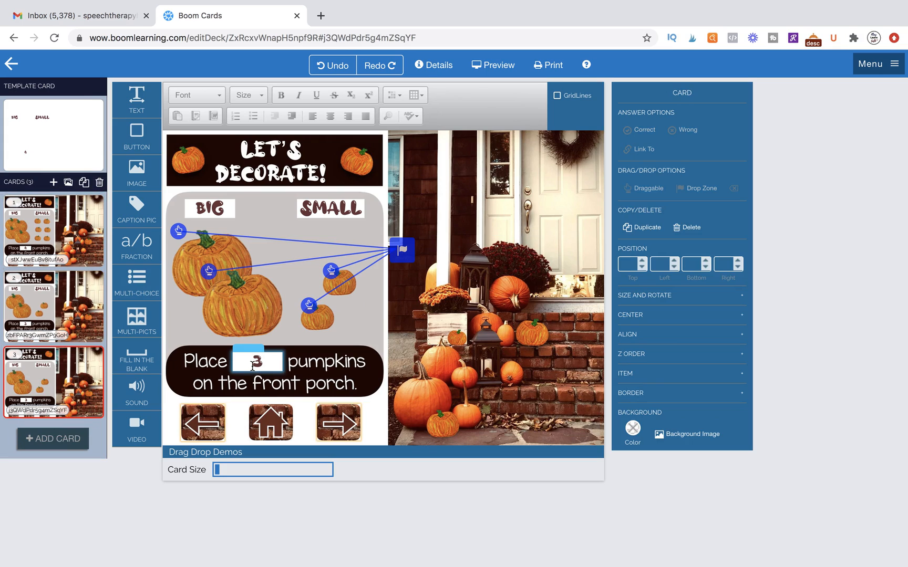
left_click(257, 360)
type("2")
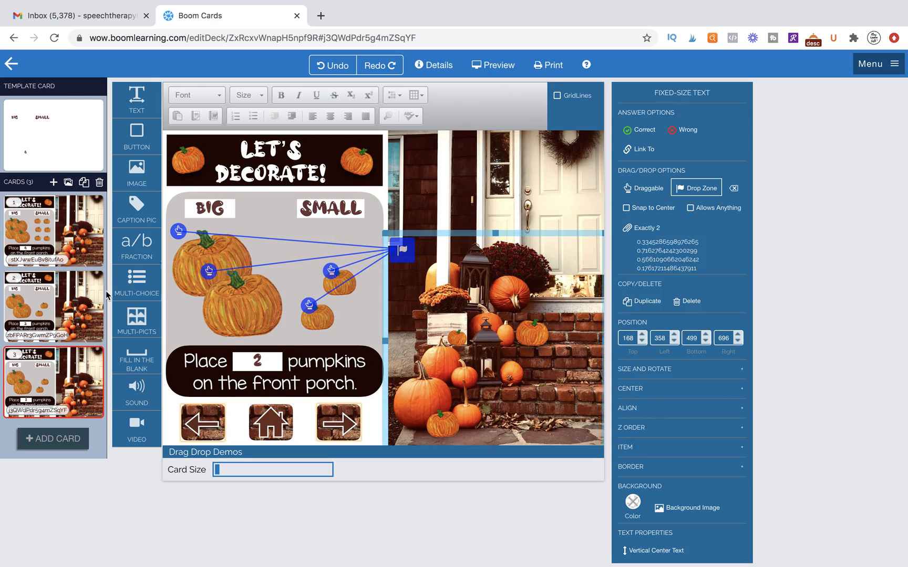
left_click(492, 64)
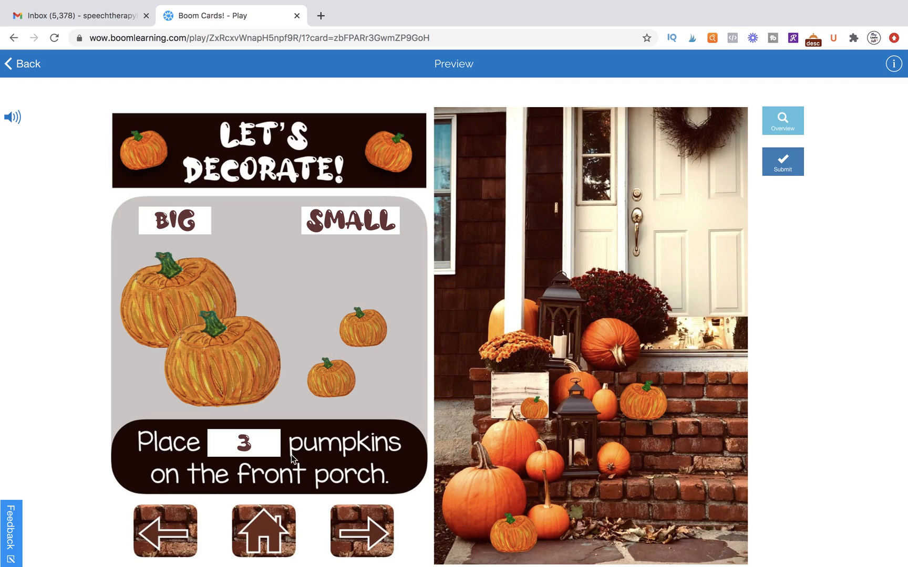
Drop a big and a small pumpkin on the porch, submit for a Correct mark, then place a pumpkin on the next card.
left_click_drag(208, 329, 655, 498)
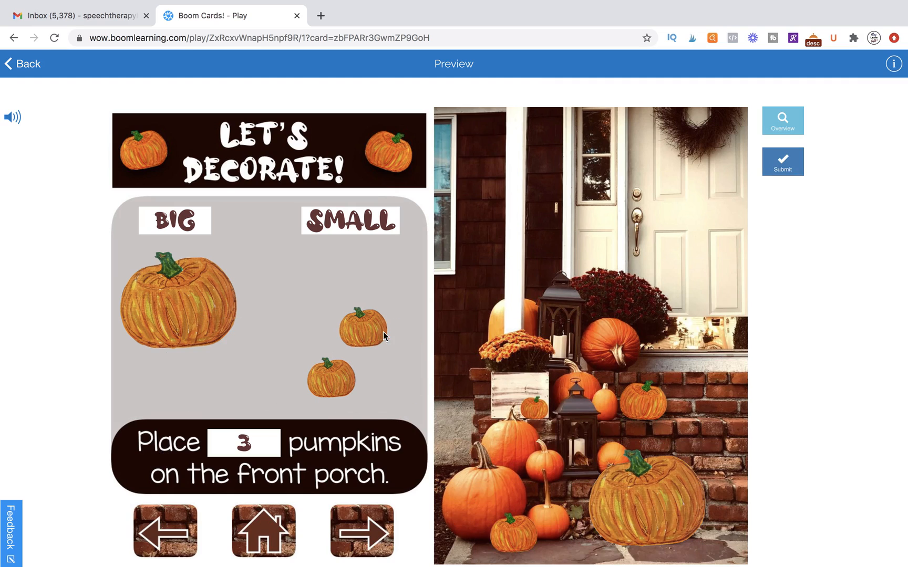
left_click_drag(361, 325, 700, 528)
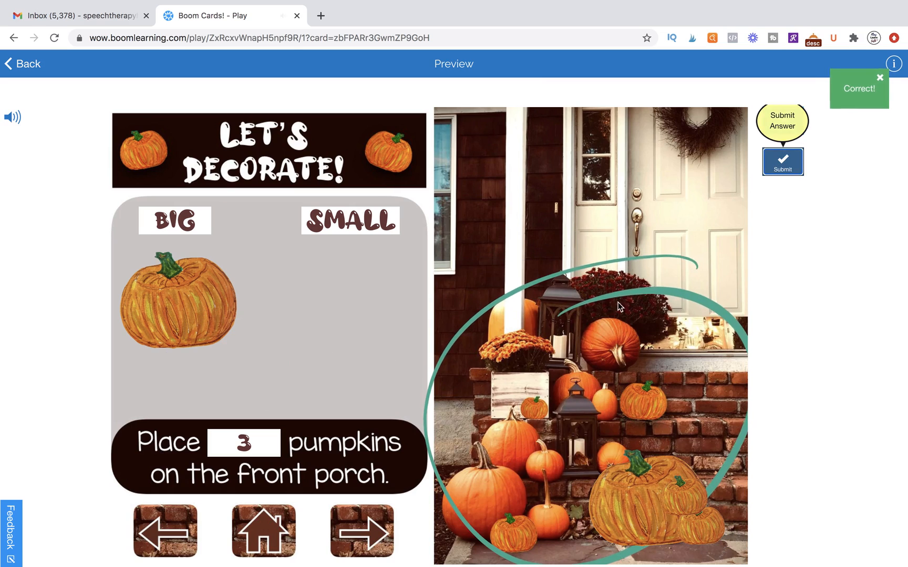
left_click(362, 530)
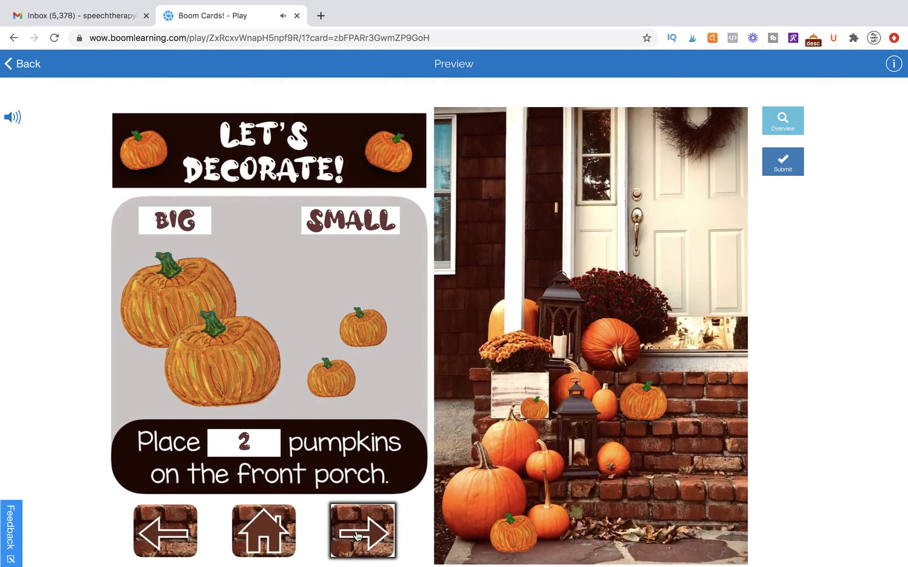
left_click_drag(191, 313, 628, 524)
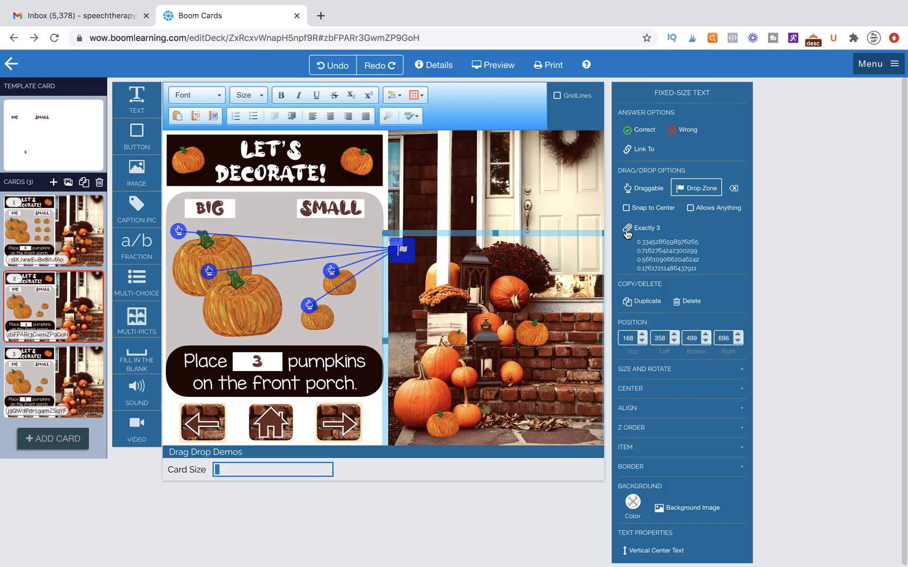
mouse_move(629, 246)
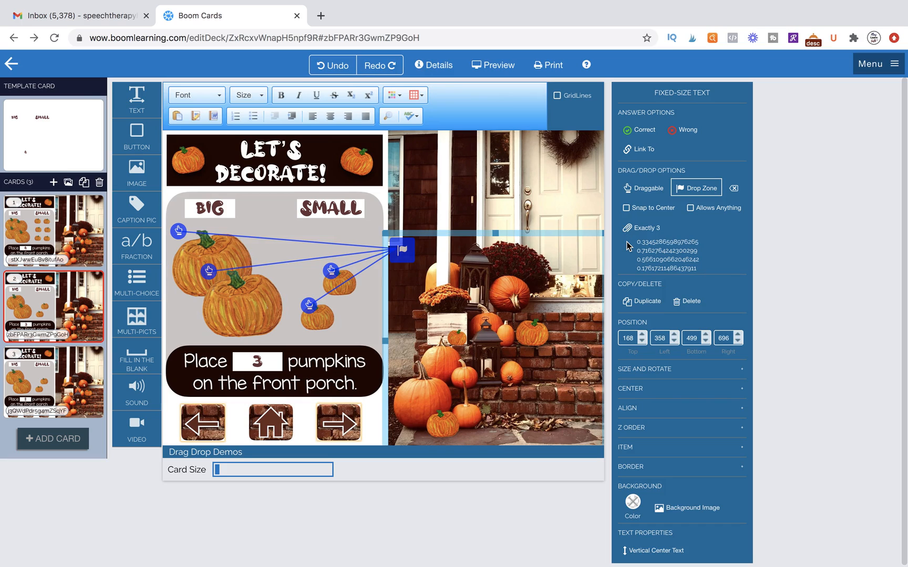